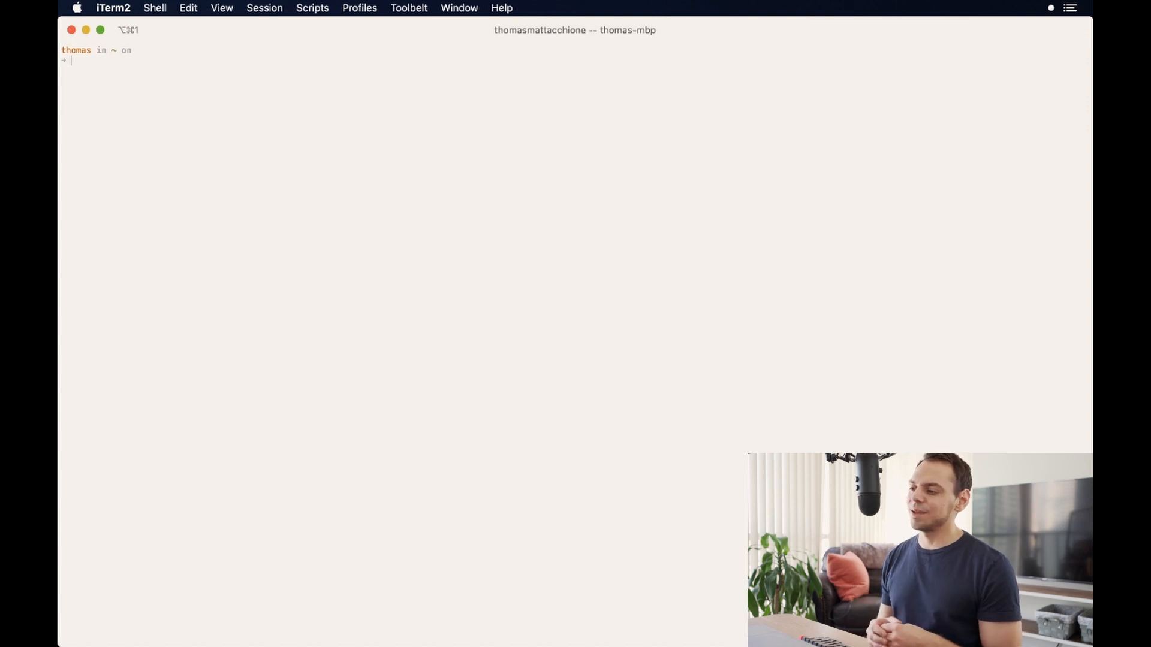
mouse_move(400, 204)
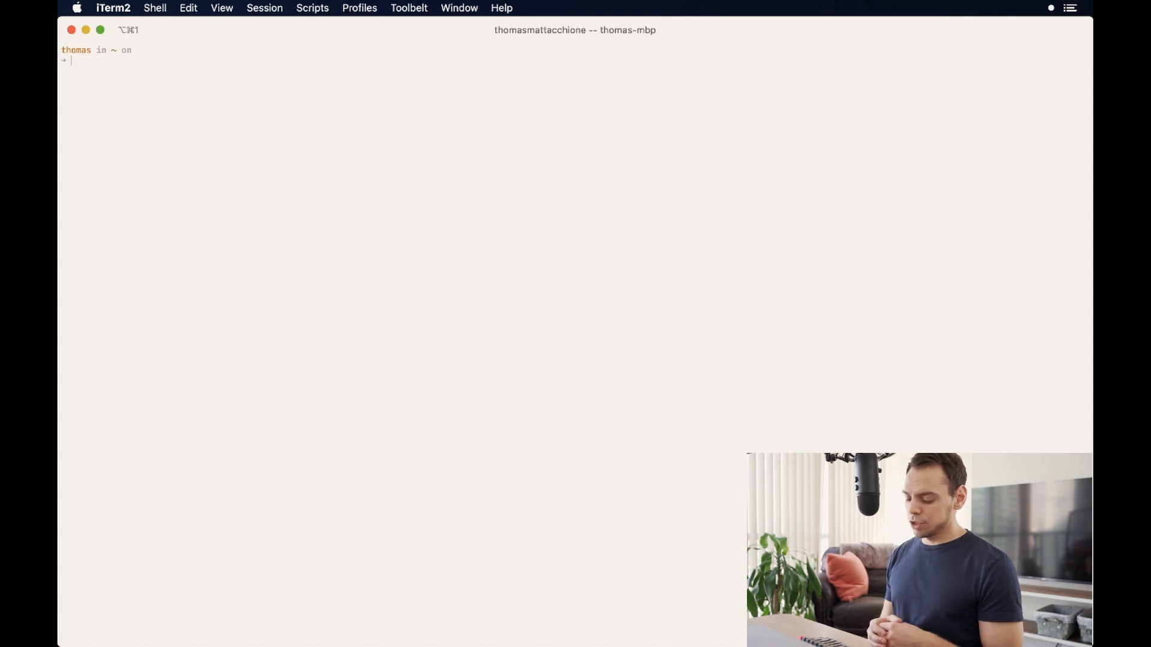
Run /usr/libexec/java_home -V to list AdoptOpenJDK 13 and 11 with their home paths
text(/usr/lib)
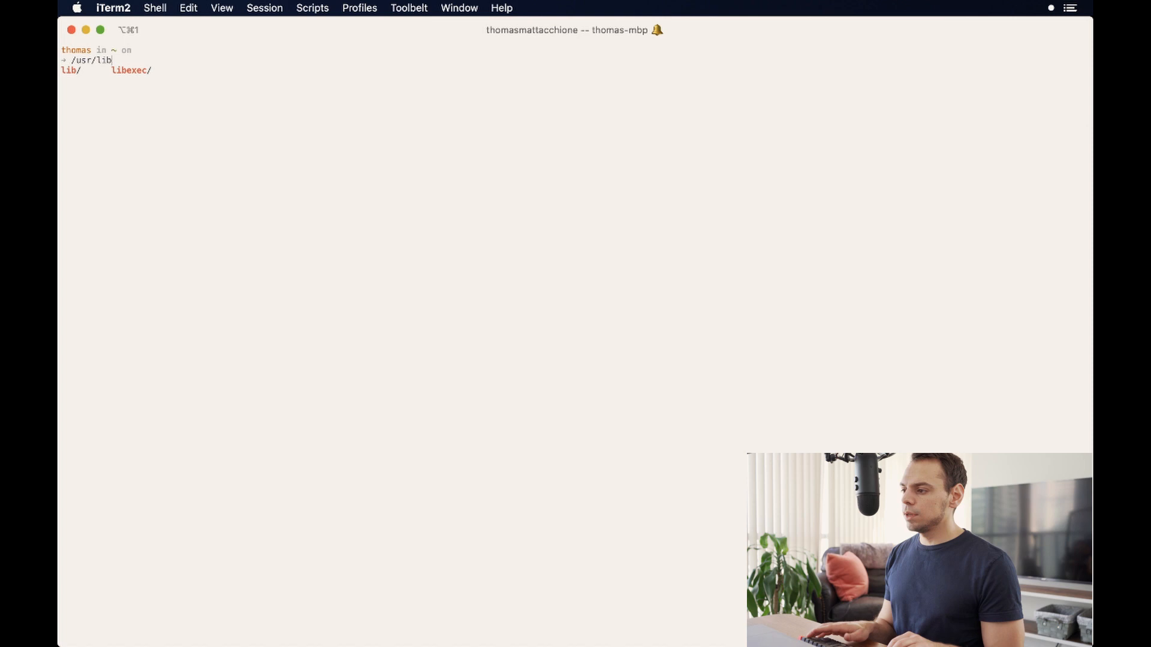
key(Tab)
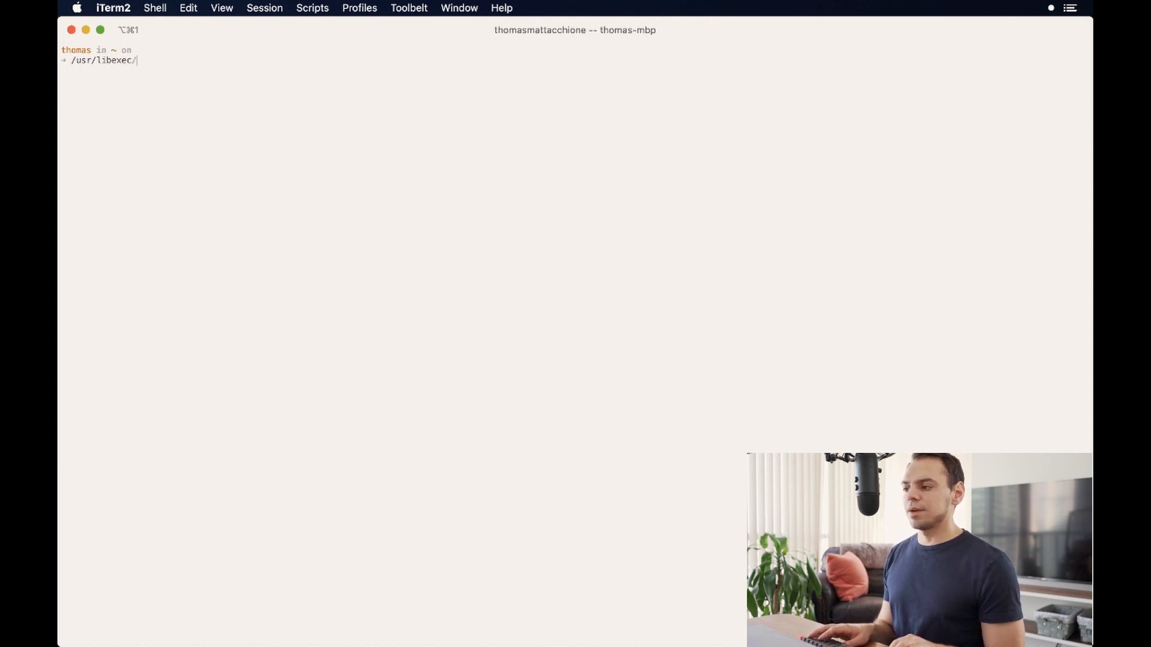
text(java_home -V)
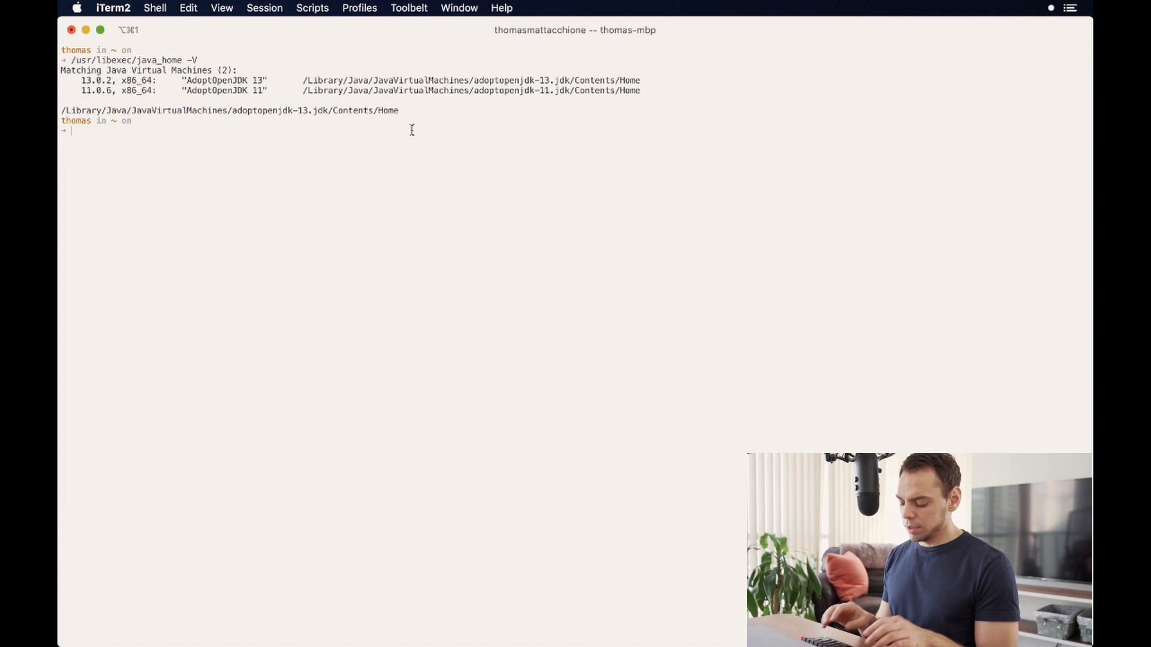
Register the adoptopenjdk-11 Contents/Home path with jenv add, then check jenv versions
text(jenv add /Library/Java/JavaVirtualMachines/adoptopenjdk-11.jdk/Contents/Home)
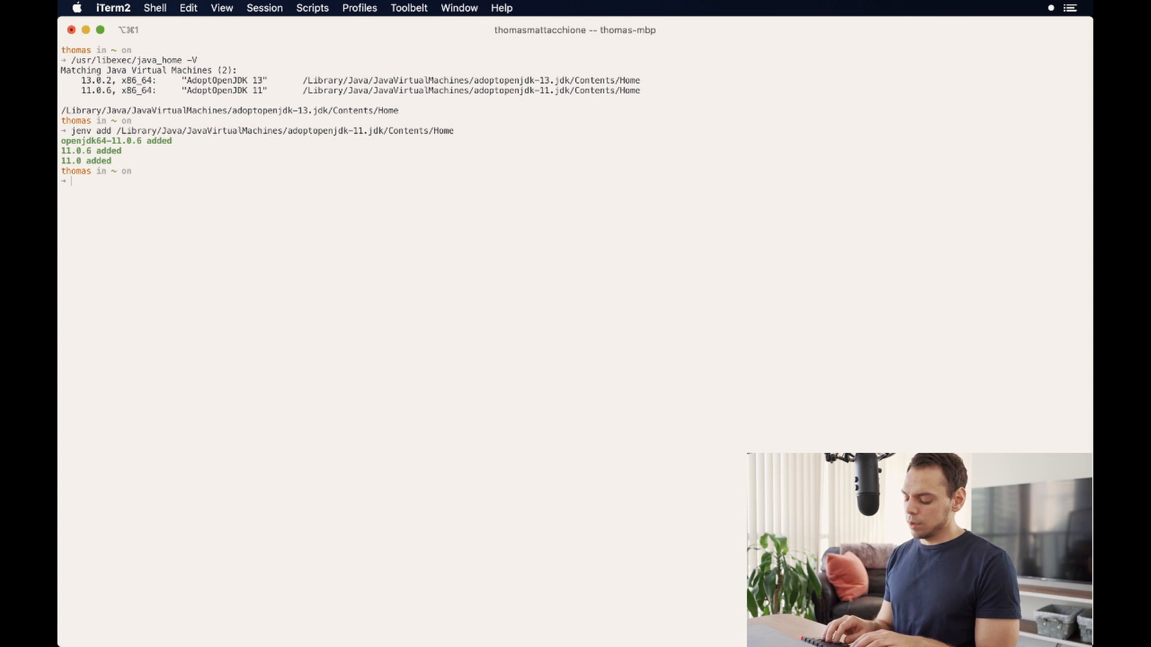
text(jenv ve)
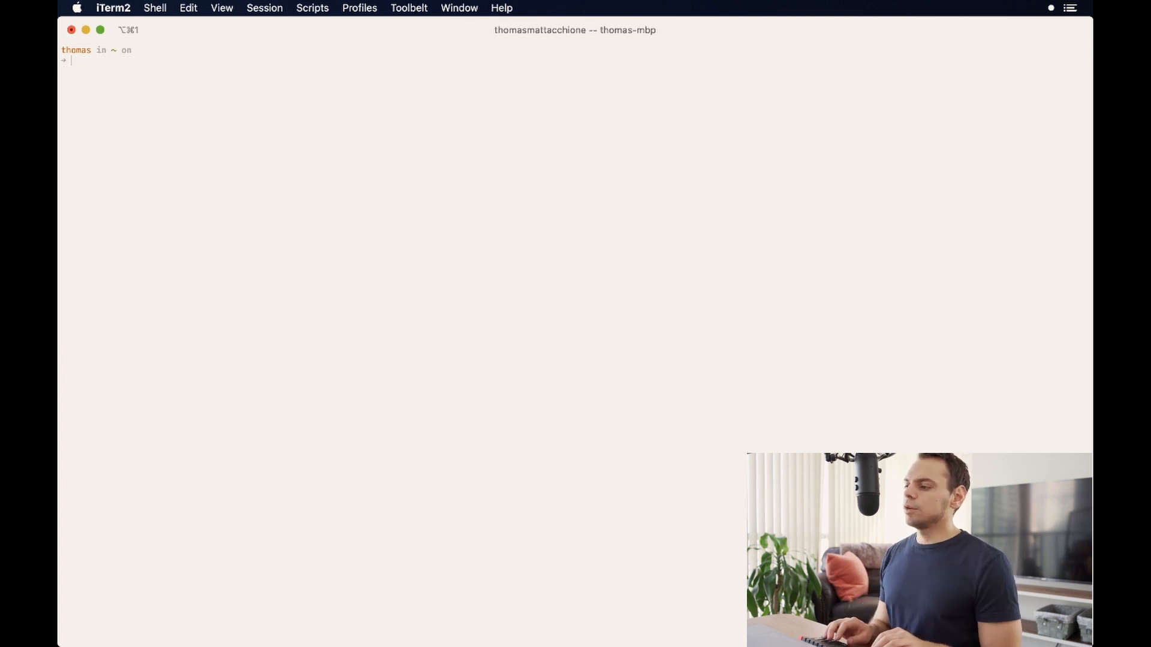
Print the JDK 13 home via java_home, add it with jenv add, and list jenv versions
text(/usr/libexec/java_home -v)
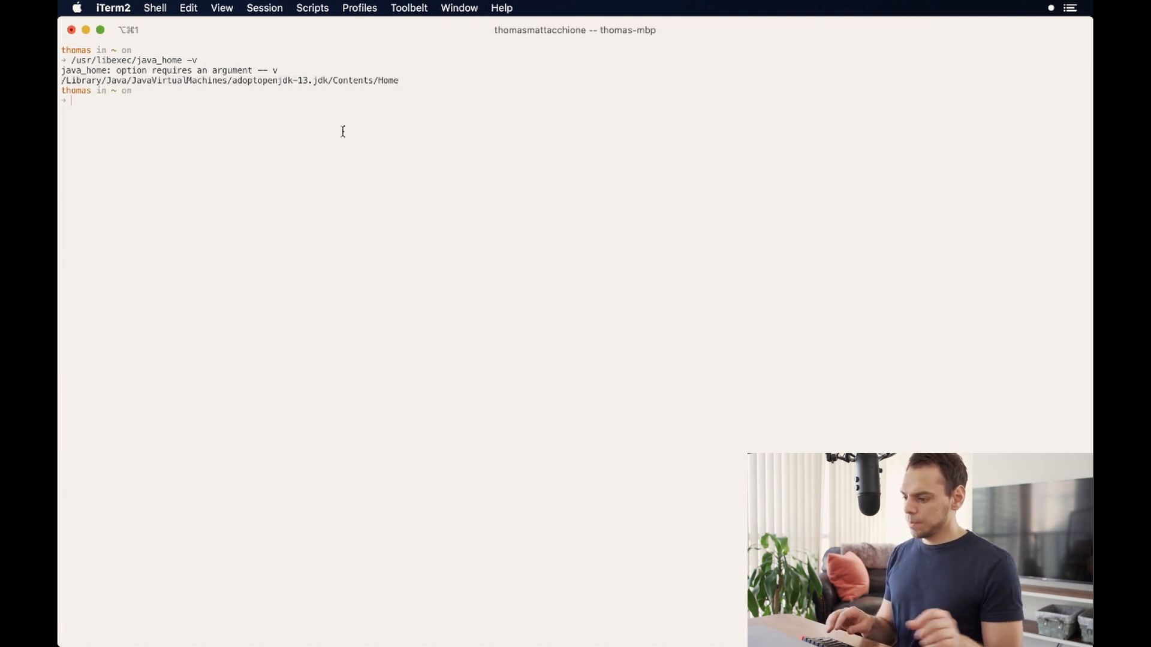
text(jenv add)
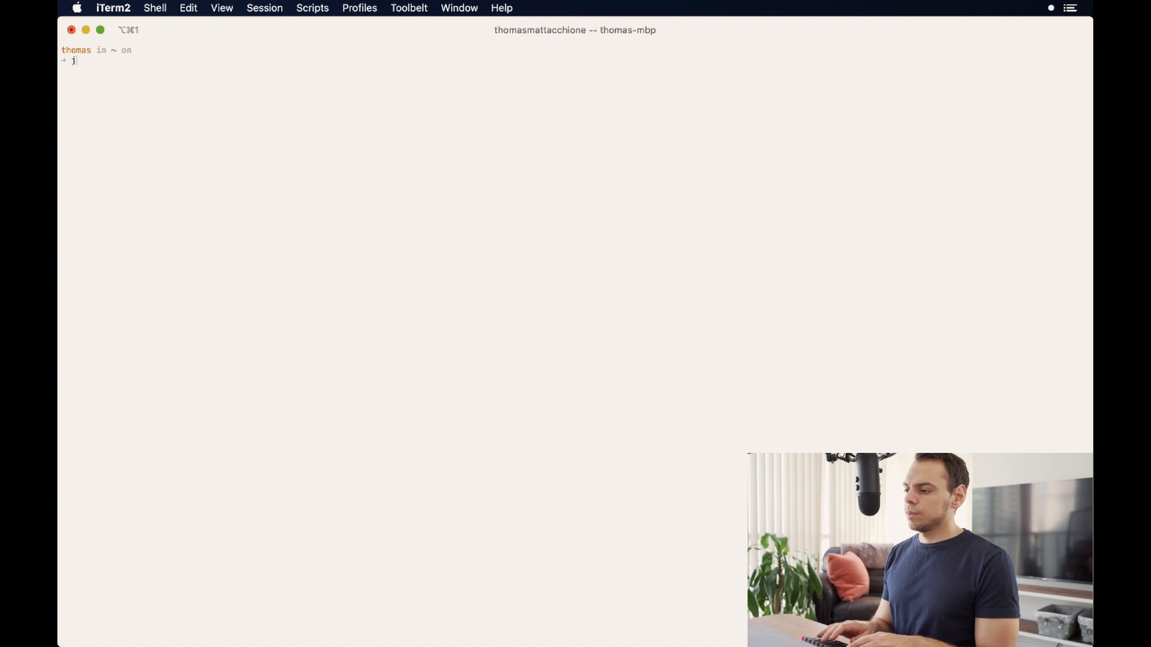
text(env versions)
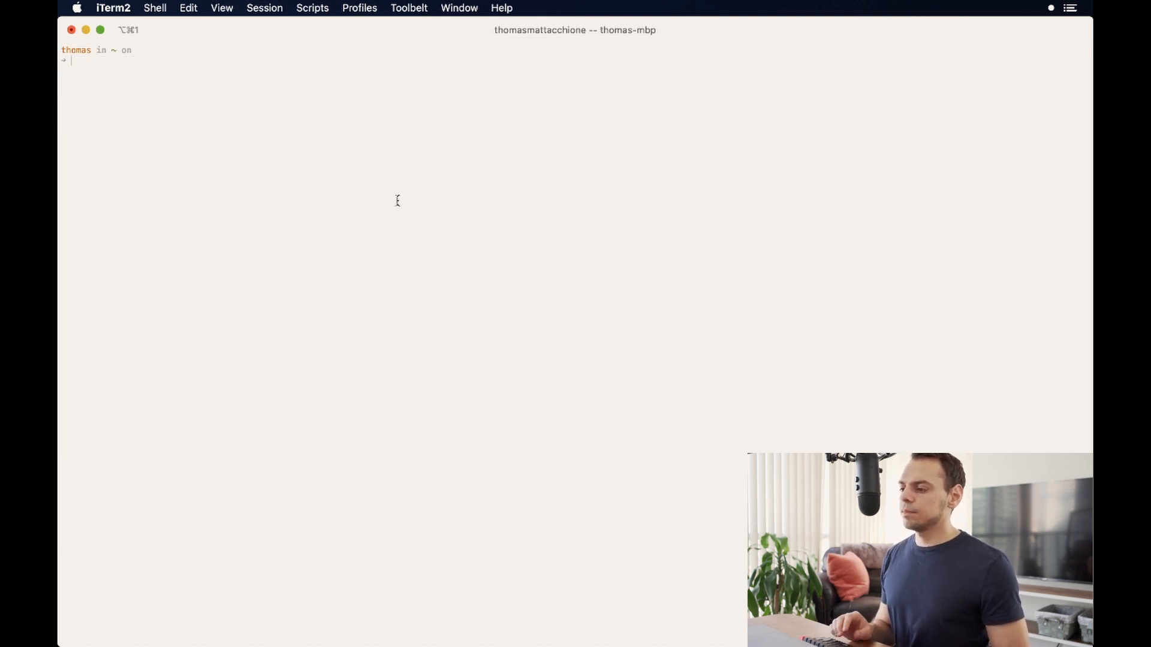
mouse_move(344, 189)
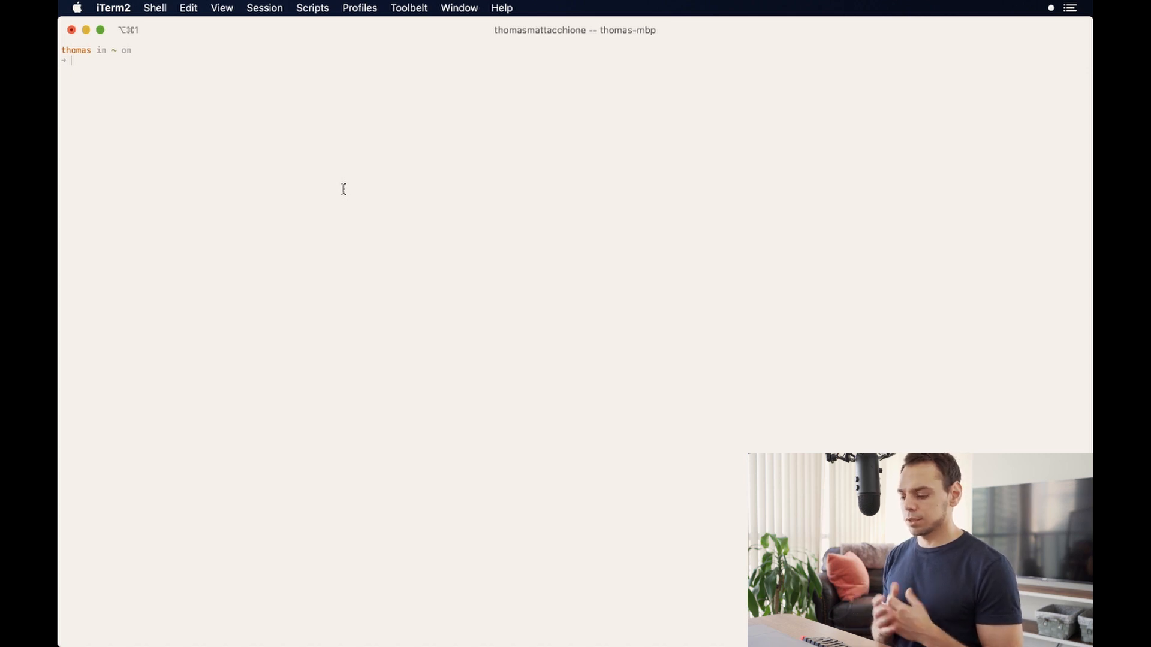
Run java -version showing OpenJDK 13.0.2, then clear the terminal
text(java)
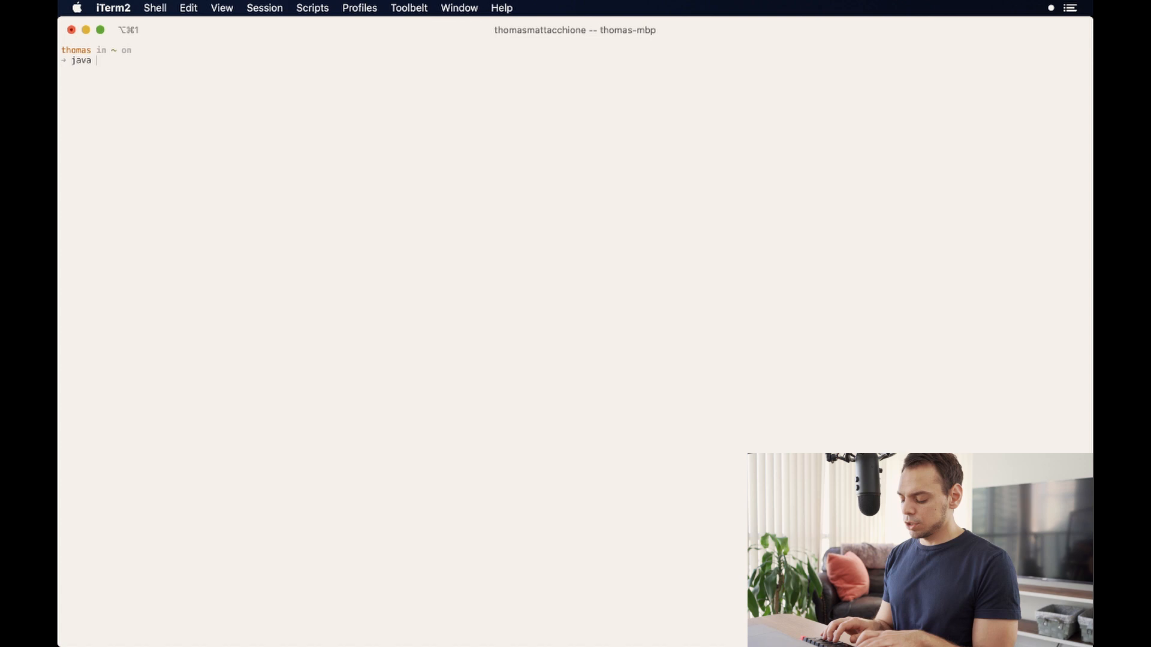
key(Return)
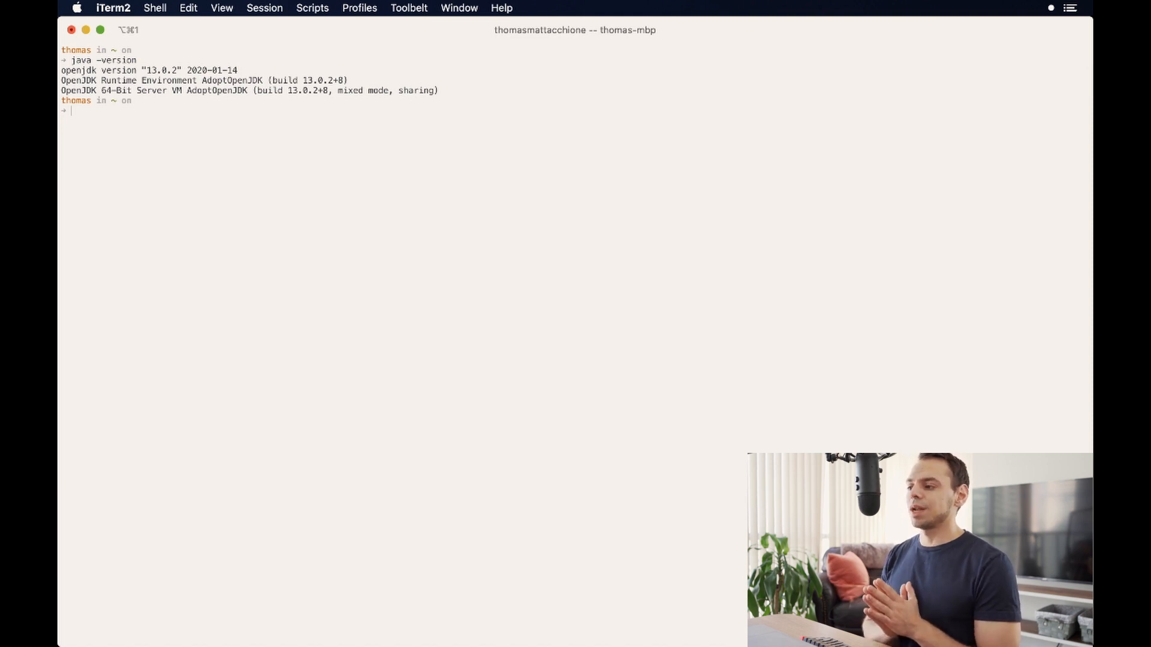
text(cl)
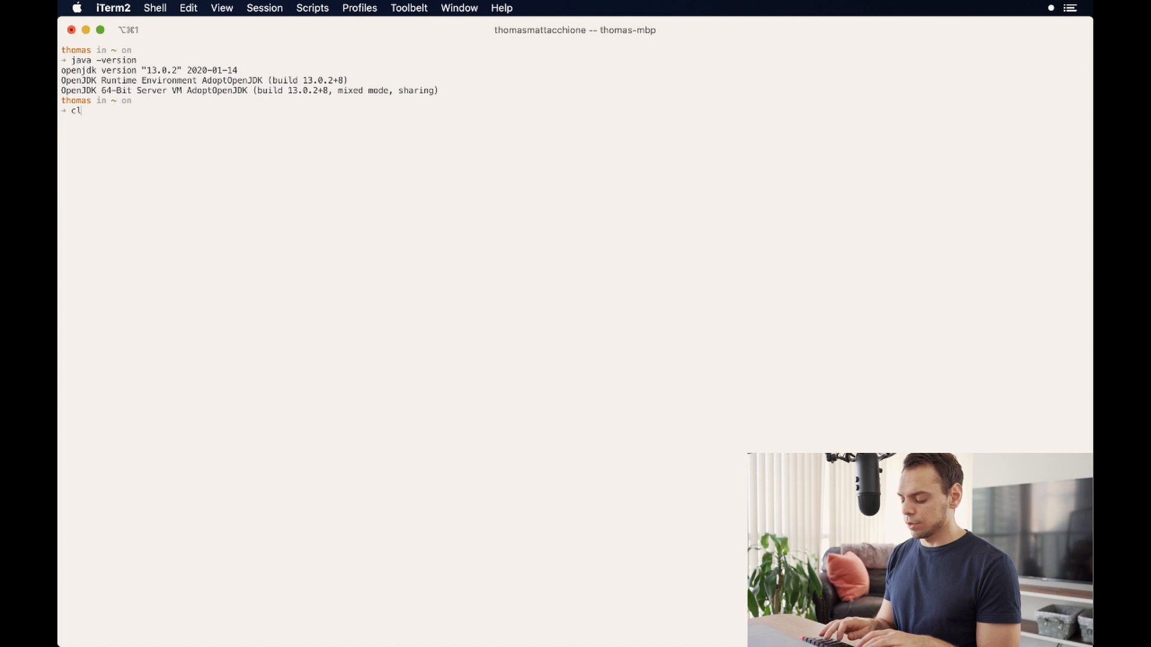
key(Enter)
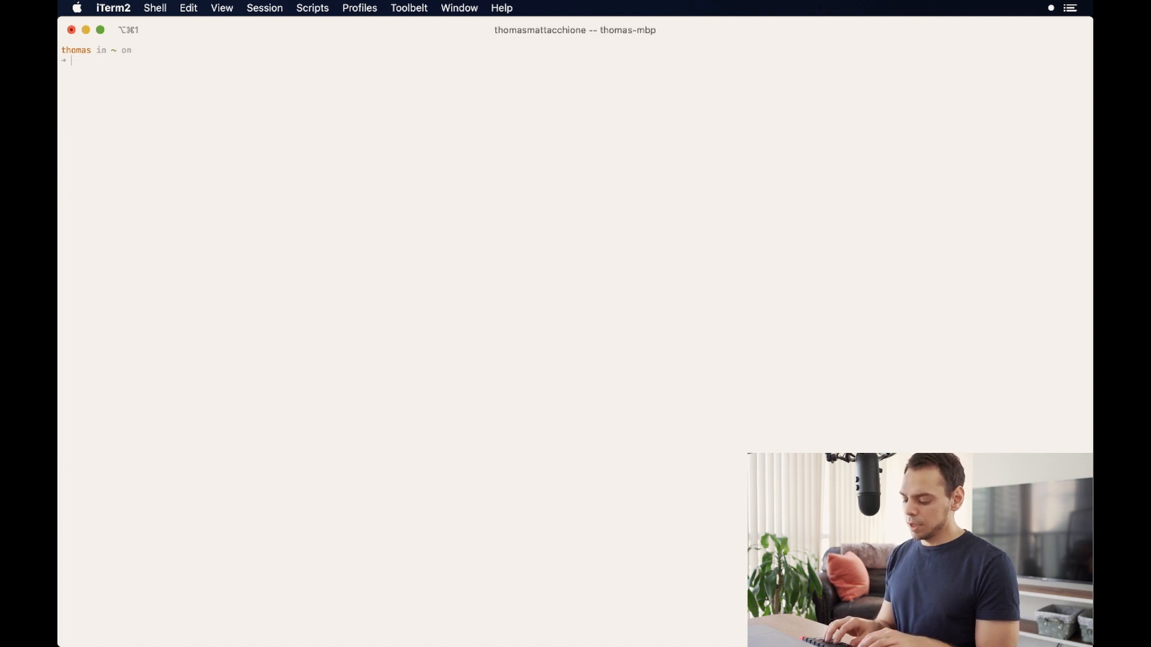
List jenv's versions: 11.0, 11.0.6, 13.0, 13.0.2 and openjdk64 variants
text(jen)
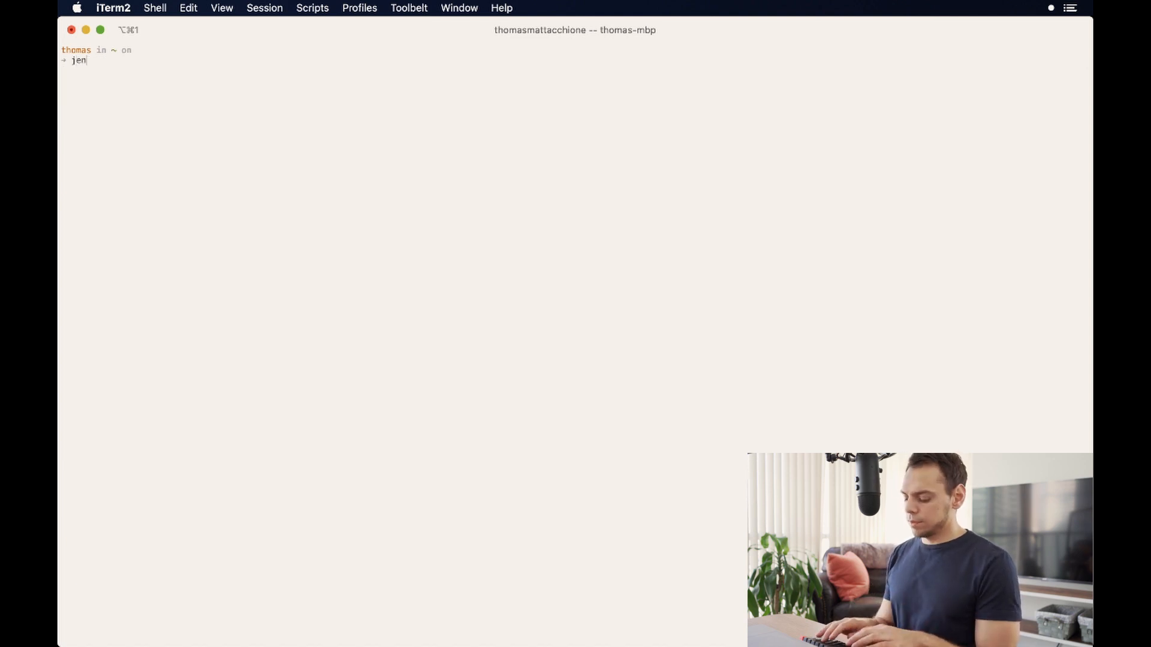
text(v versions)
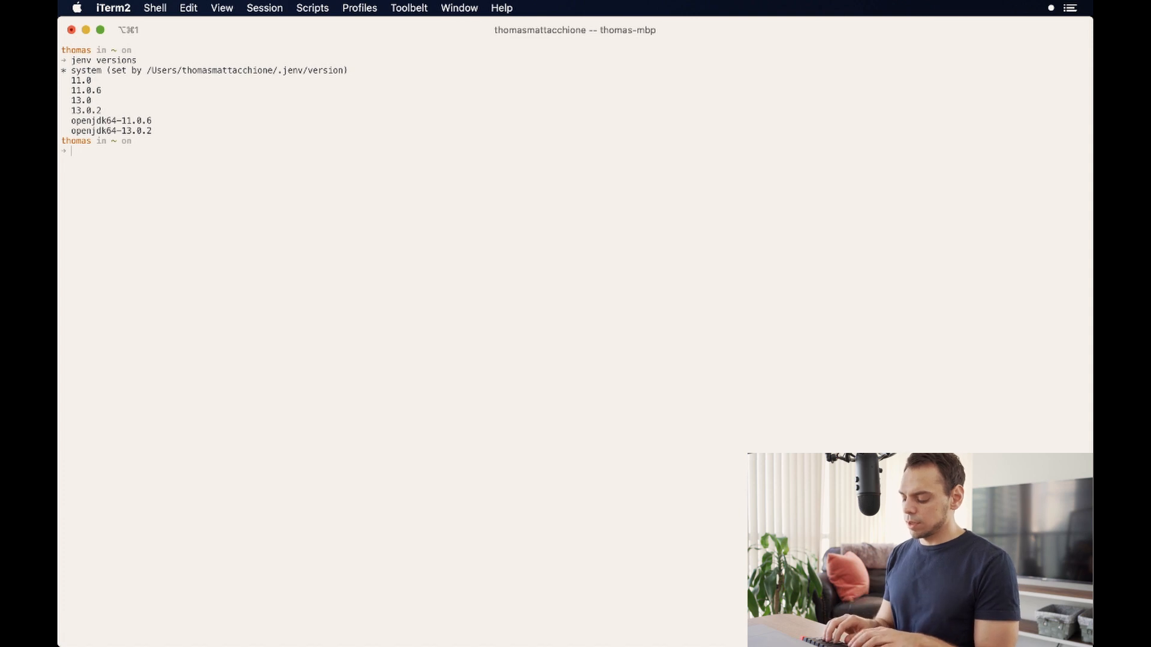
Set jenv global to 11.0.6 and clear the terminal
text(jenv)
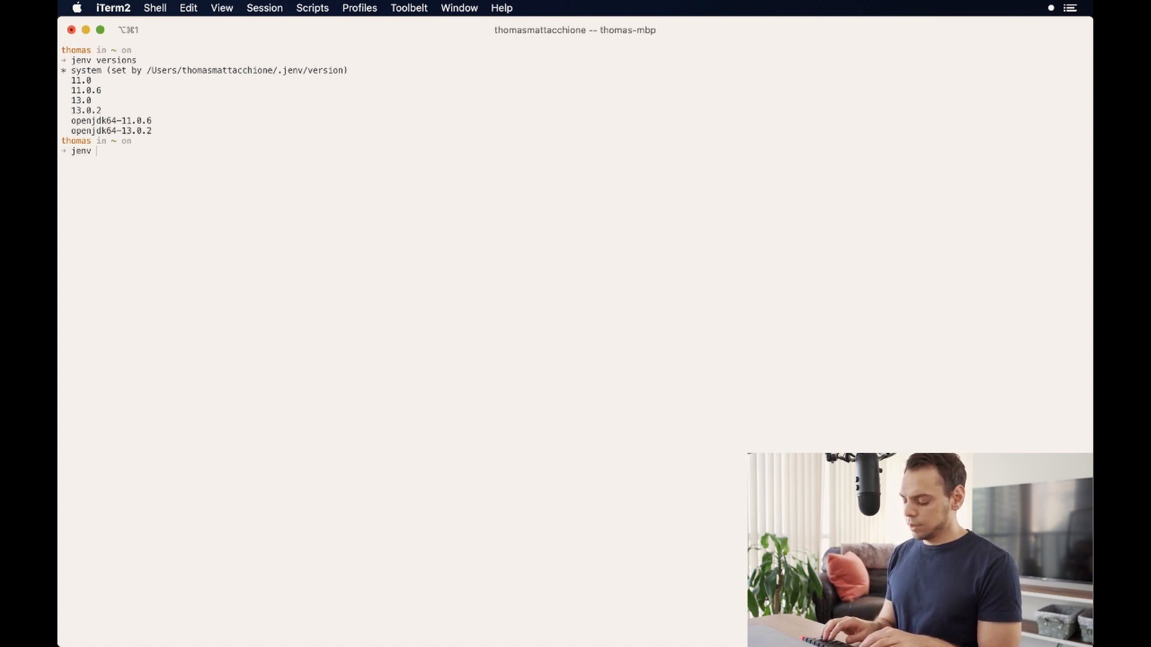
text(global)
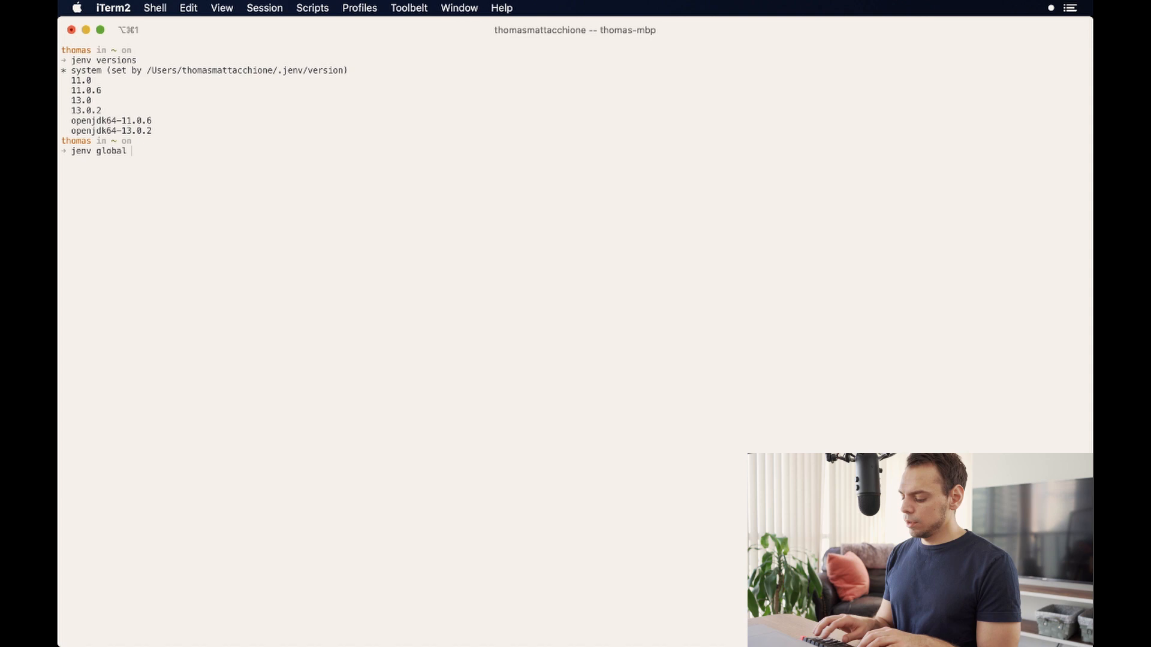
text(11.0.6)
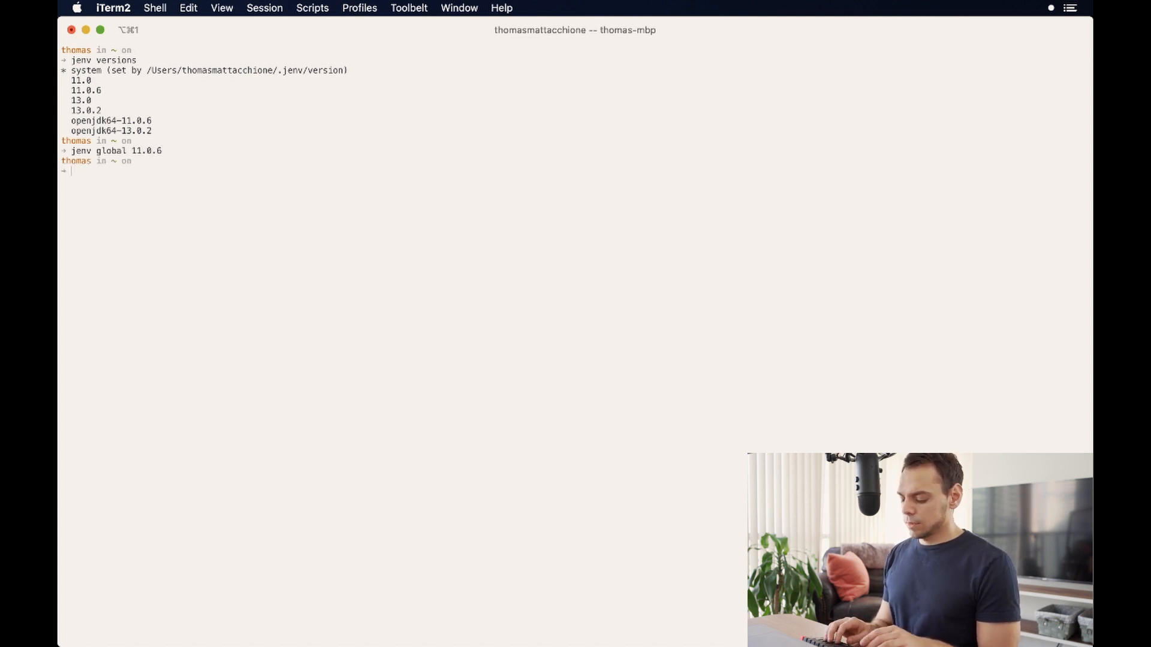
text(clear)
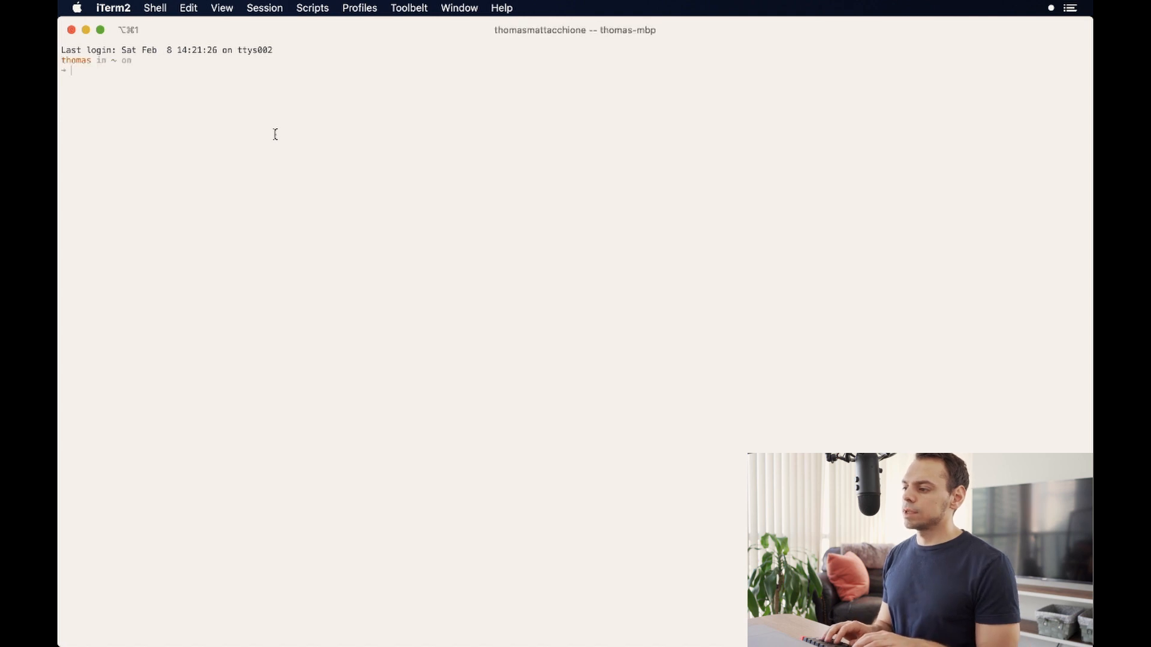
Run java -version in a second iTerm2 tab with a fresh zsh session
text(ja)
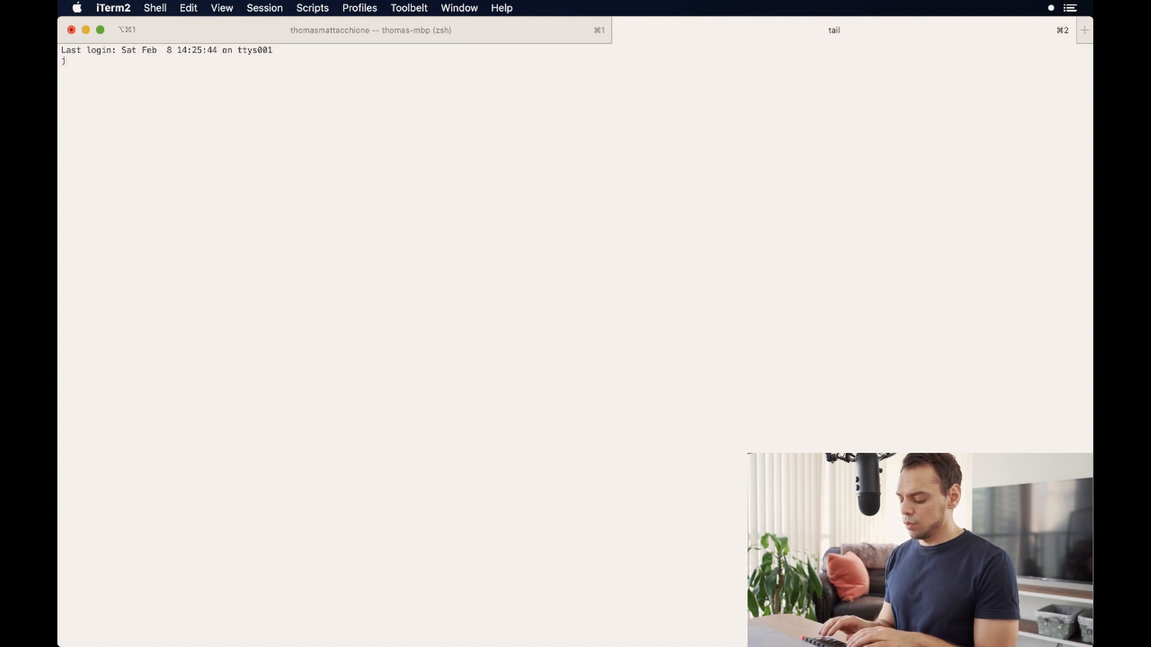
text(java)
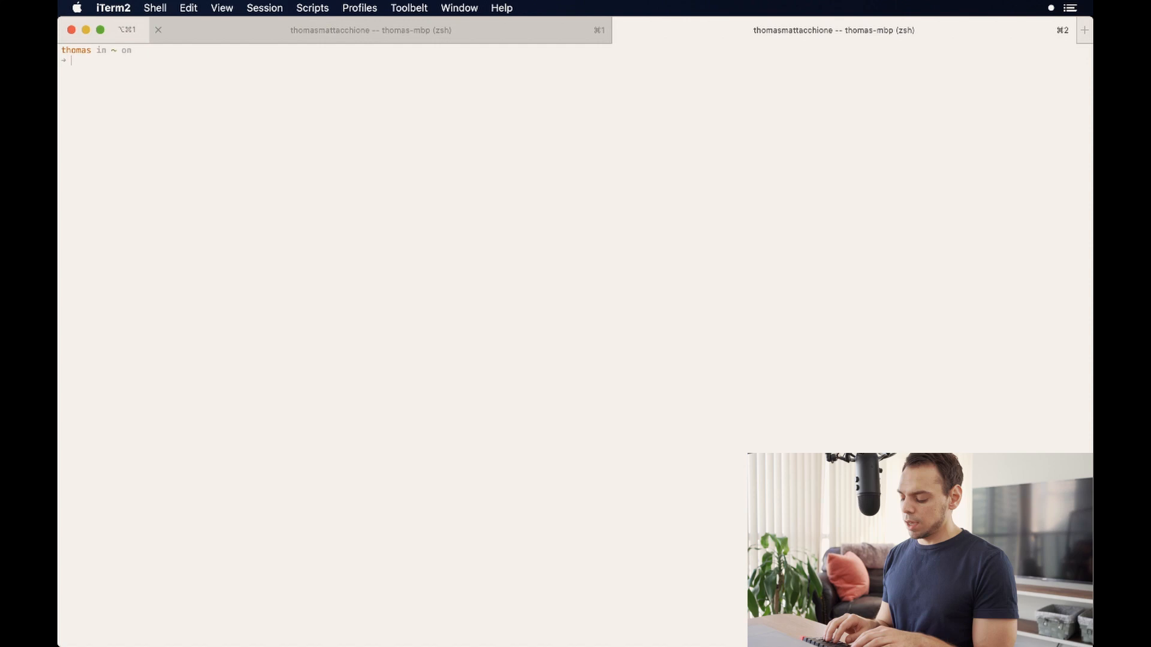
Set jenv global back to 13.0.2 and begin a java -version check in a new session
text(jenv glob)
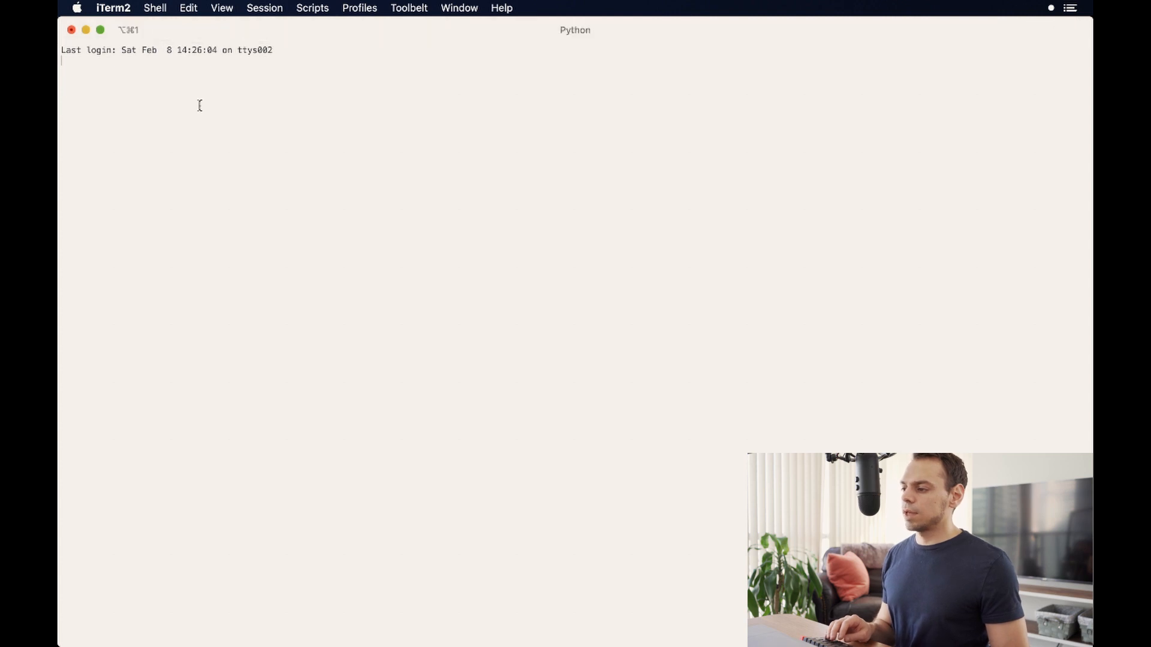
text(java -)
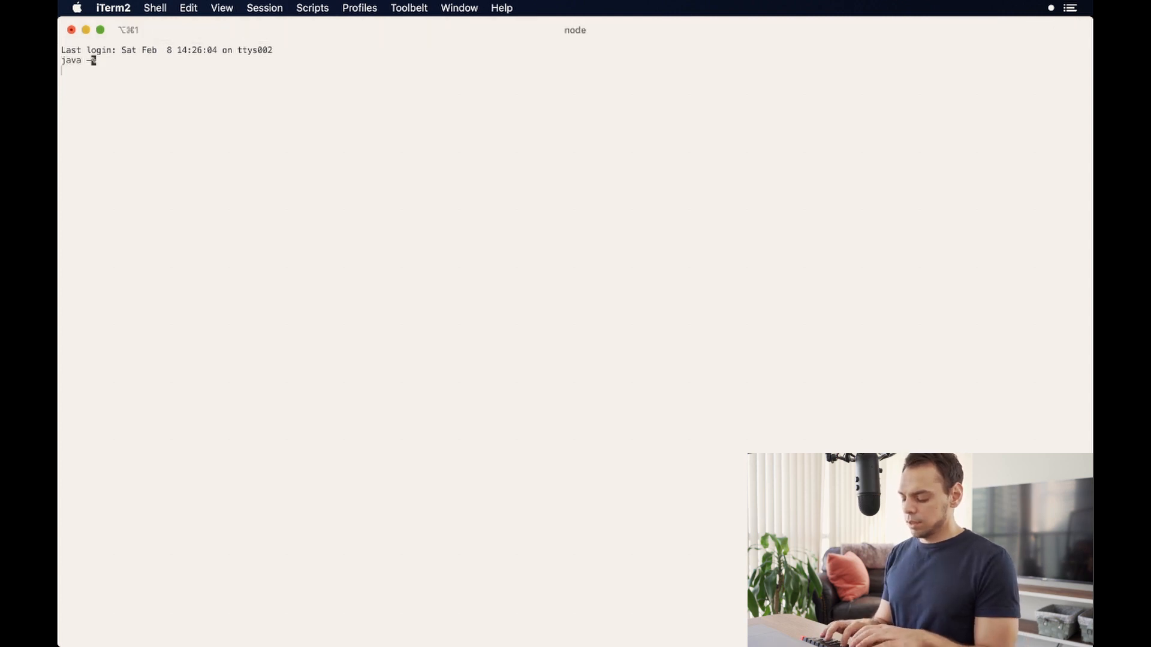